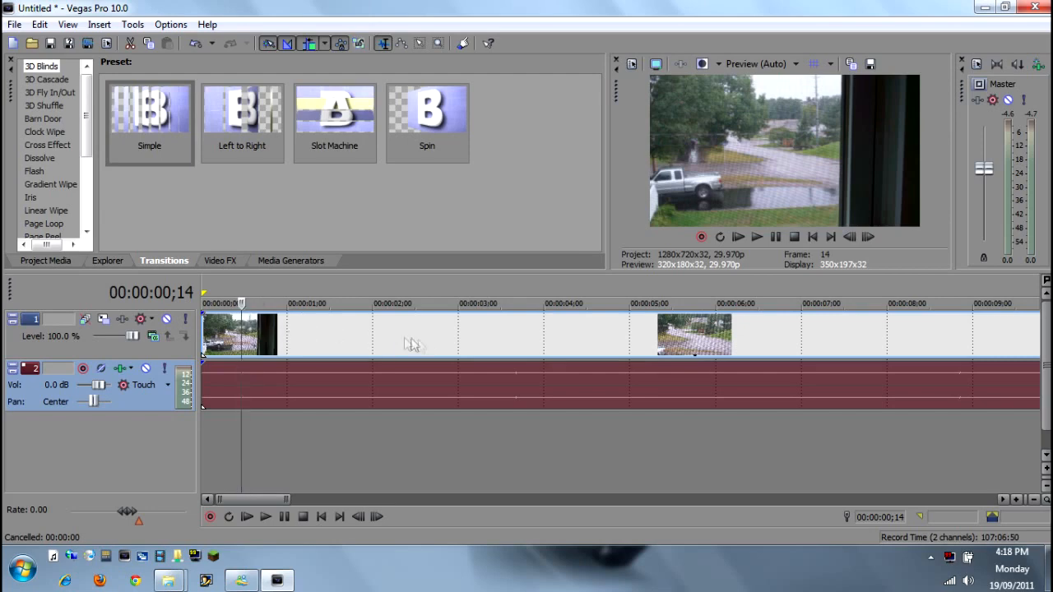
# Step: Place the playhead near 3 seconds as the position for the first split
pyautogui.click(265, 517)
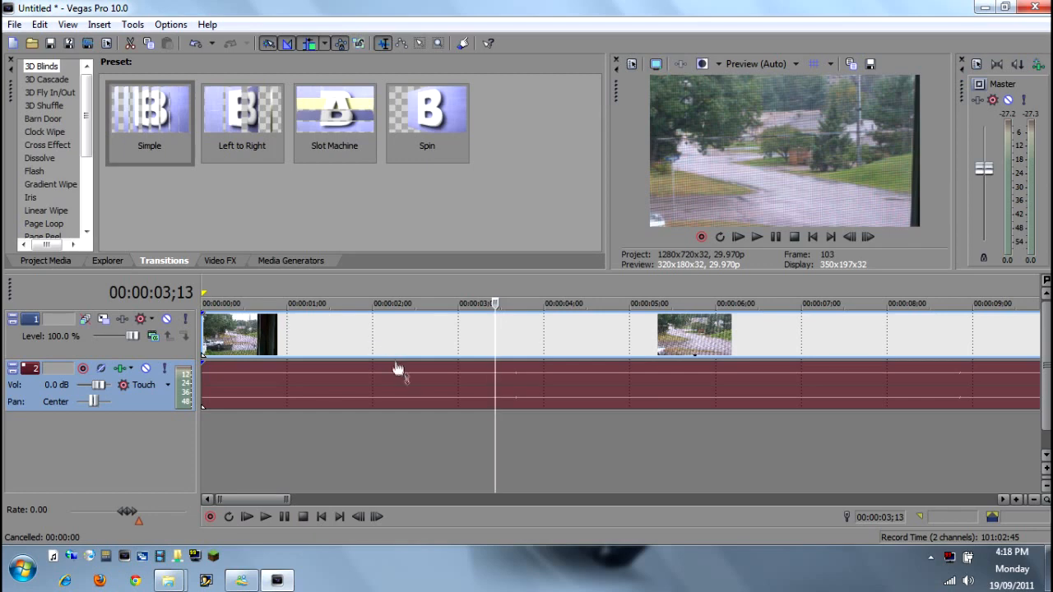
pyautogui.moveTo(484, 349)
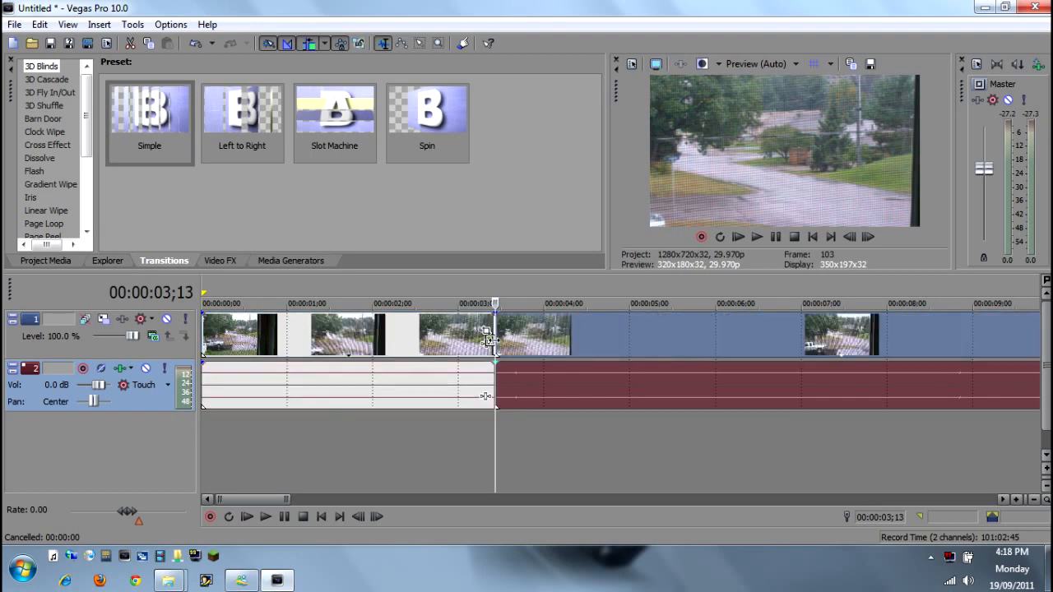
pyautogui.moveTo(627, 357)
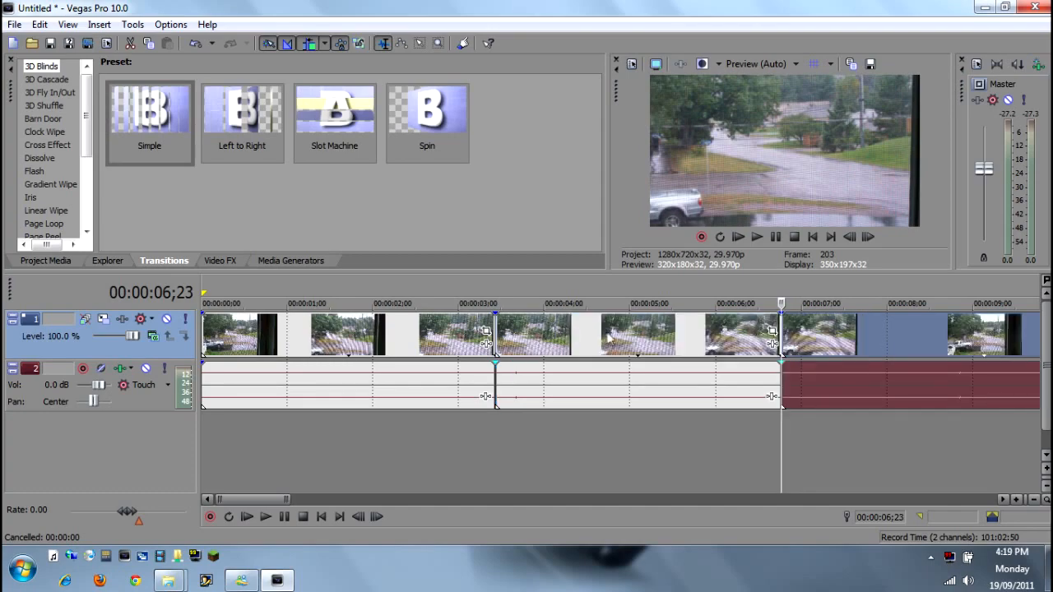
pyautogui.moveTo(771, 333)
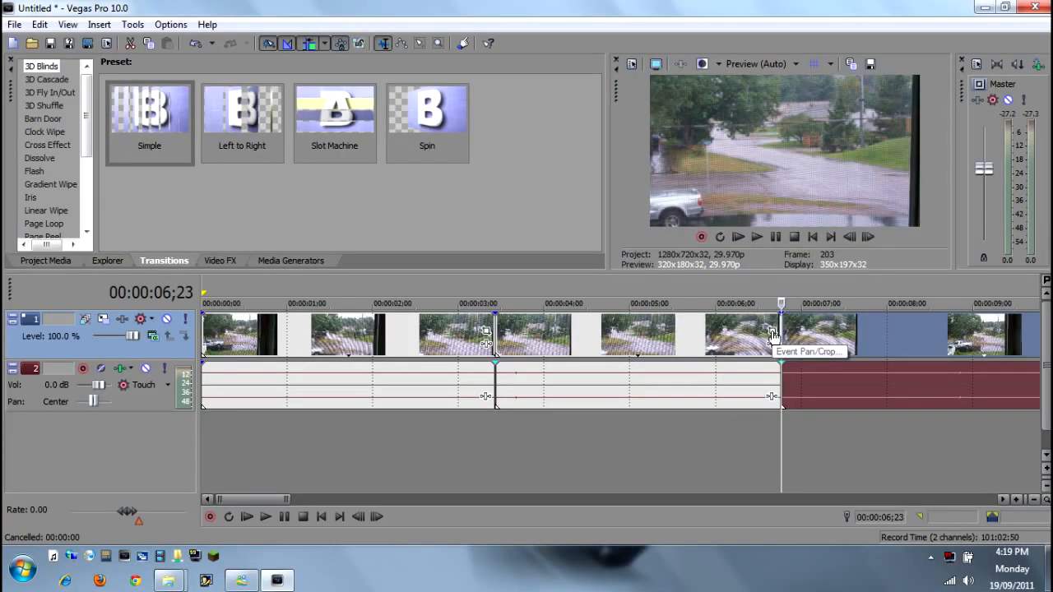
# Step: Bring up Event Pan/Crop on the middle event and try shrinking then enlarging the crop frame
pyautogui.click(772, 336)
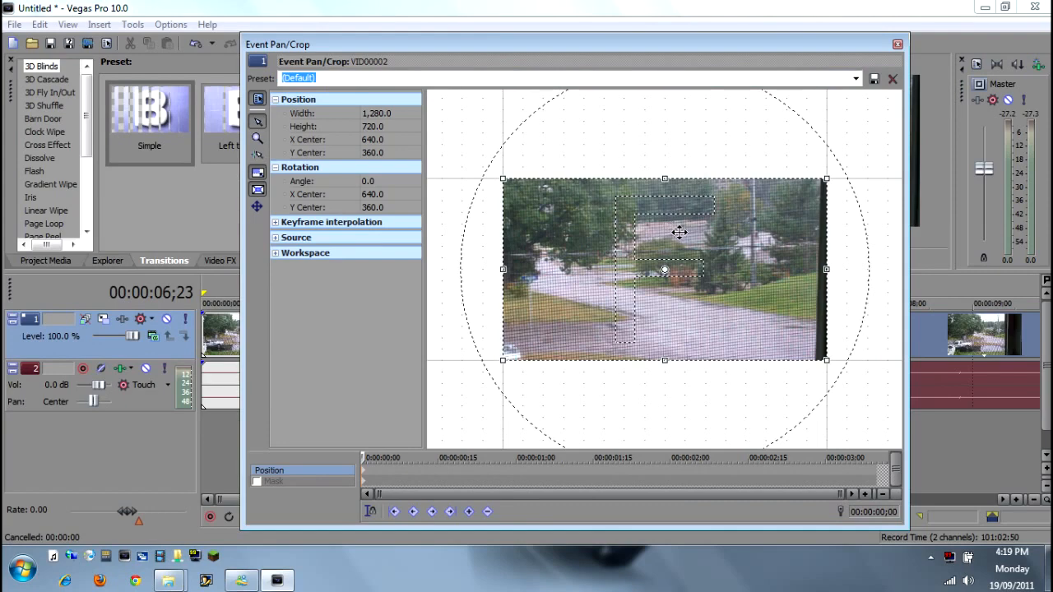
pyautogui.moveTo(714, 302)
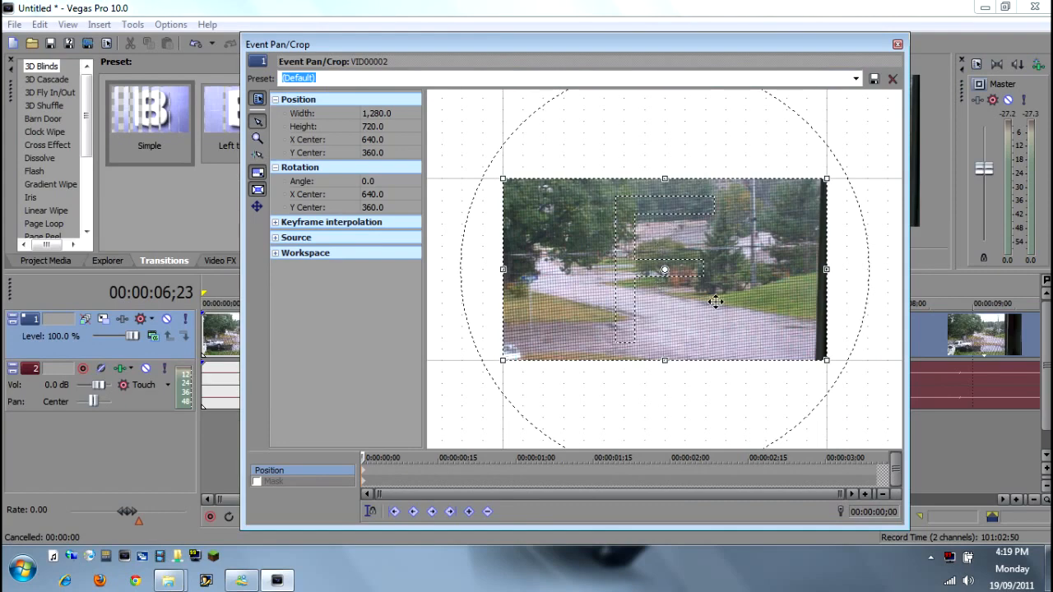
pyautogui.moveTo(703, 295)
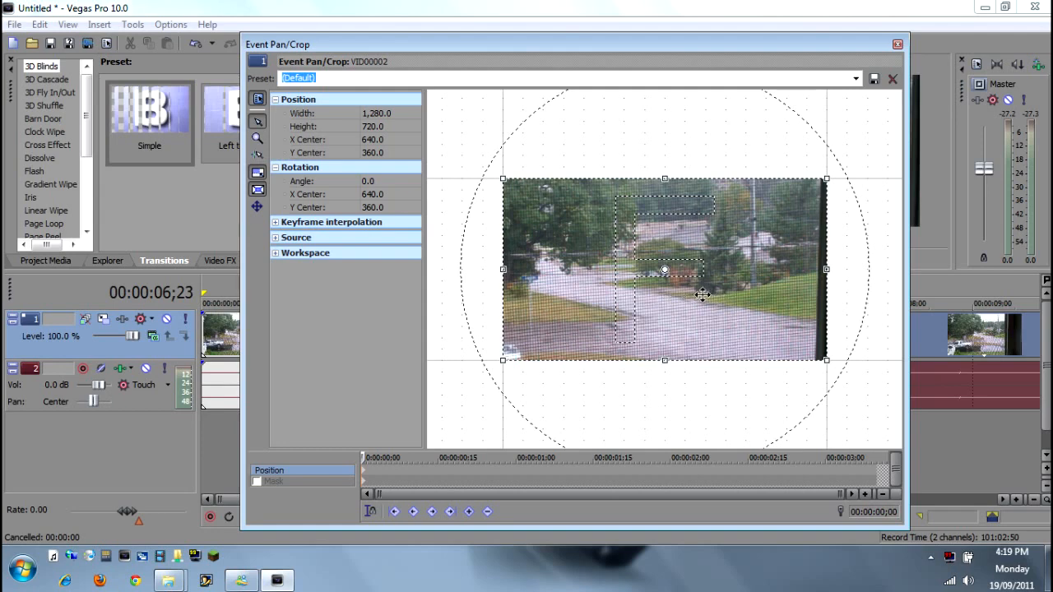
pyautogui.moveTo(683, 229)
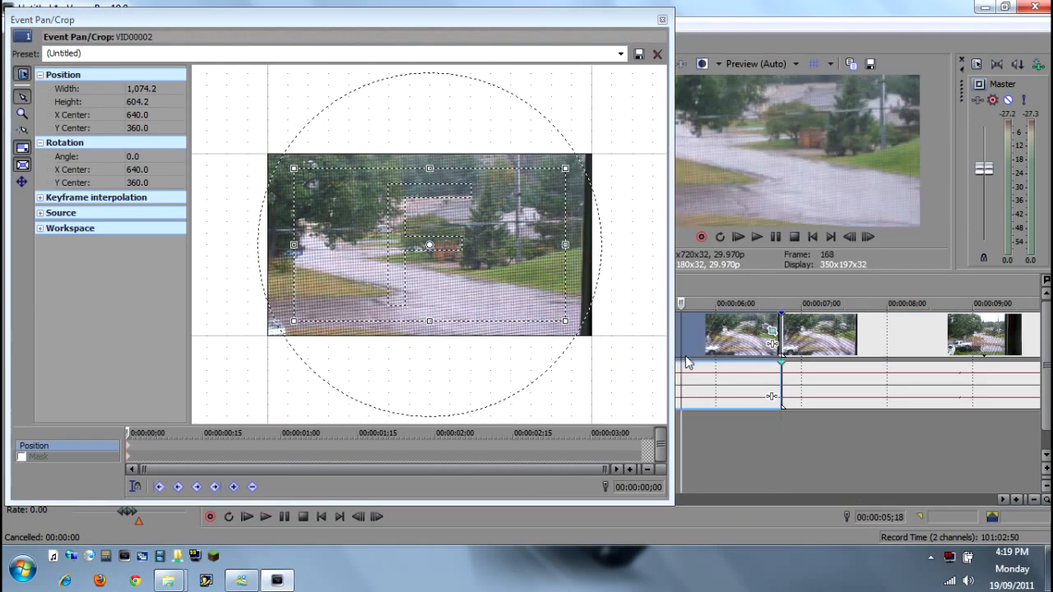
pyautogui.moveTo(650, 157)
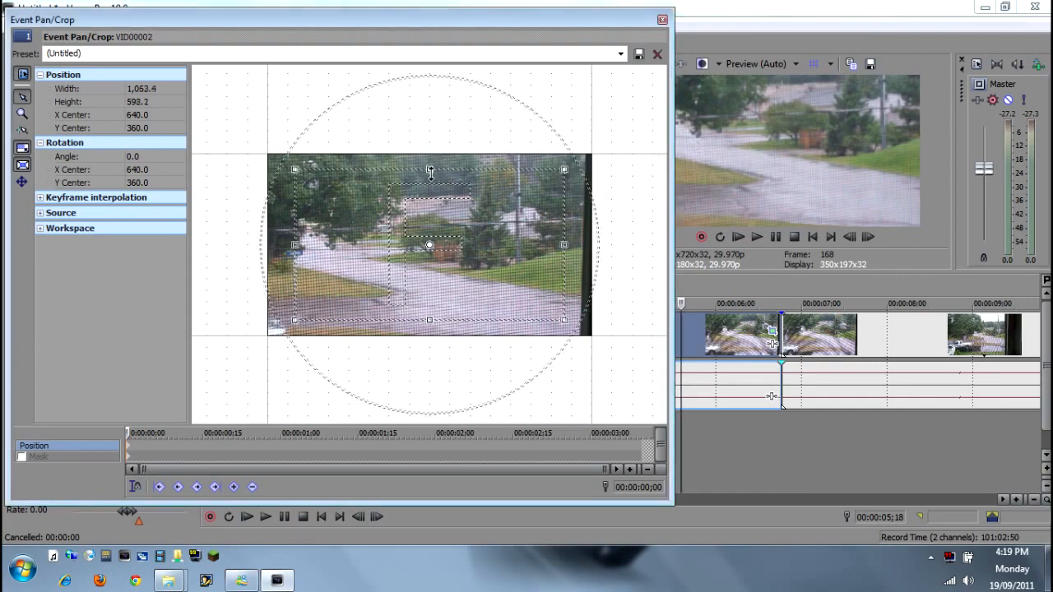
pyautogui.moveTo(563, 168); pyautogui.dragTo(520, 196)
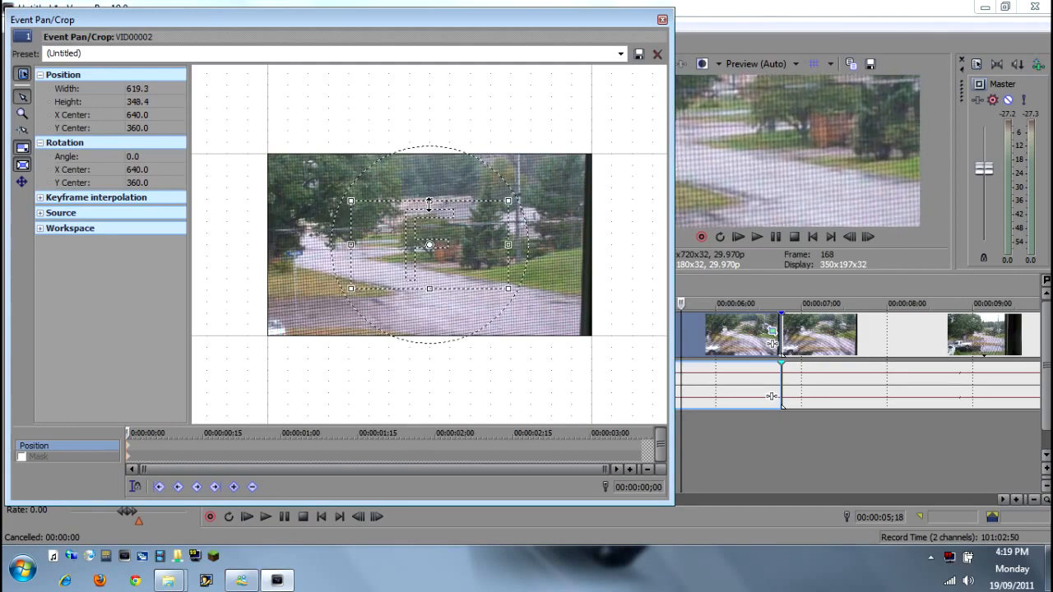
pyautogui.moveTo(352, 201); pyautogui.dragTo(298, 170)
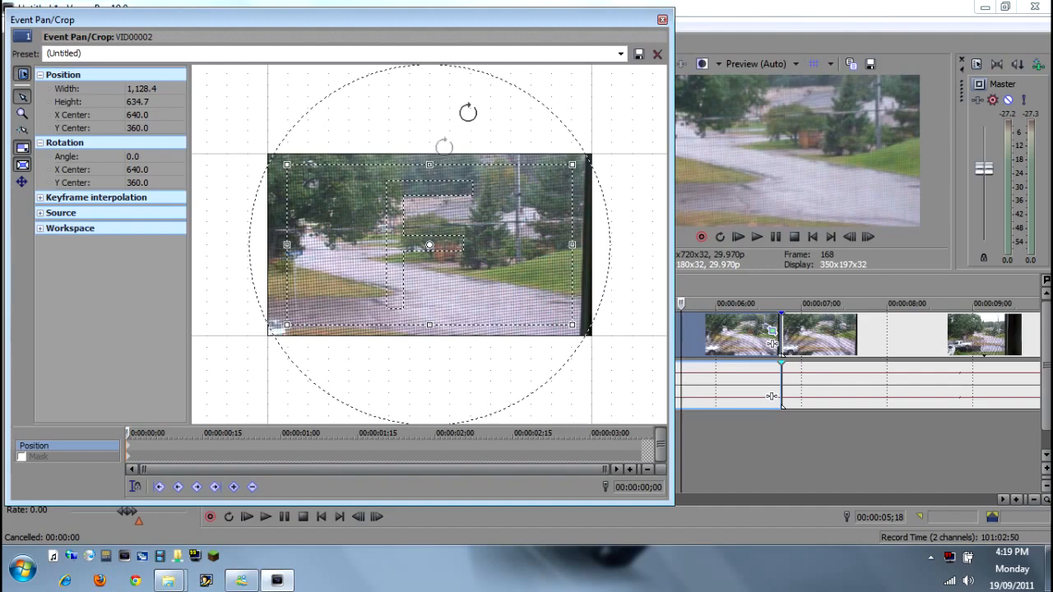
pyautogui.moveTo(566, 51)
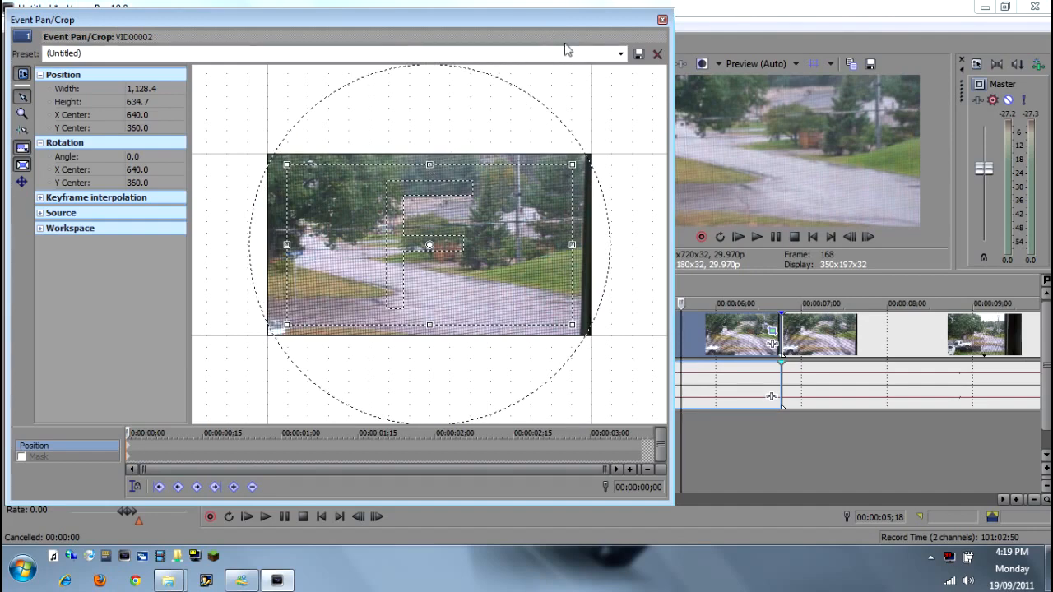
pyautogui.moveTo(433, 162)
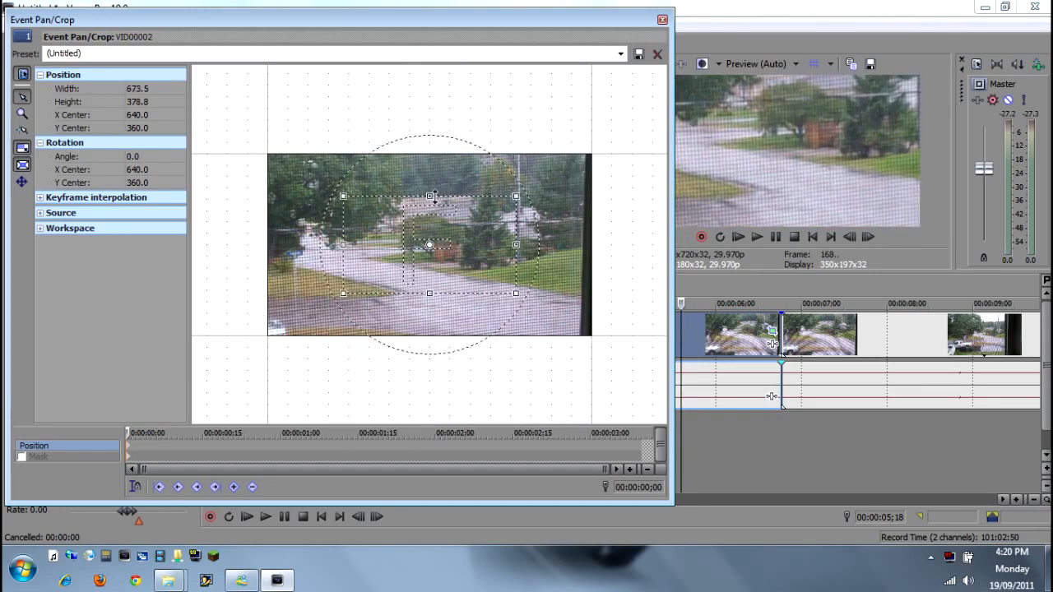
# Step: Shrink the crop frame and move it up to zoom tightly on the house near the top centre
pyautogui.moveTo(517, 293); pyautogui.dragTo(487, 260)
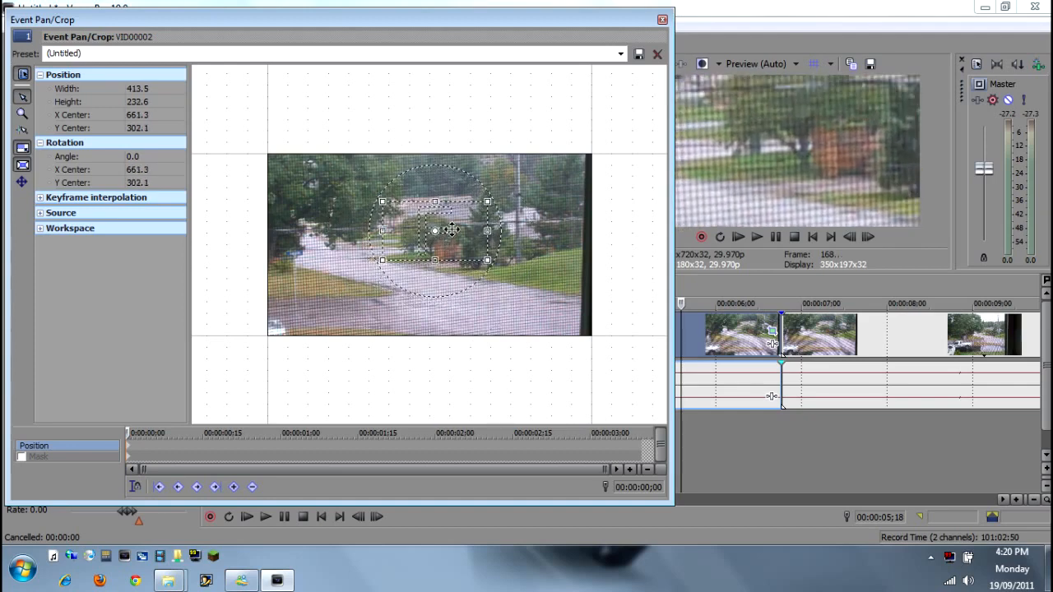
pyautogui.moveTo(435, 231); pyautogui.dragTo(451, 185)
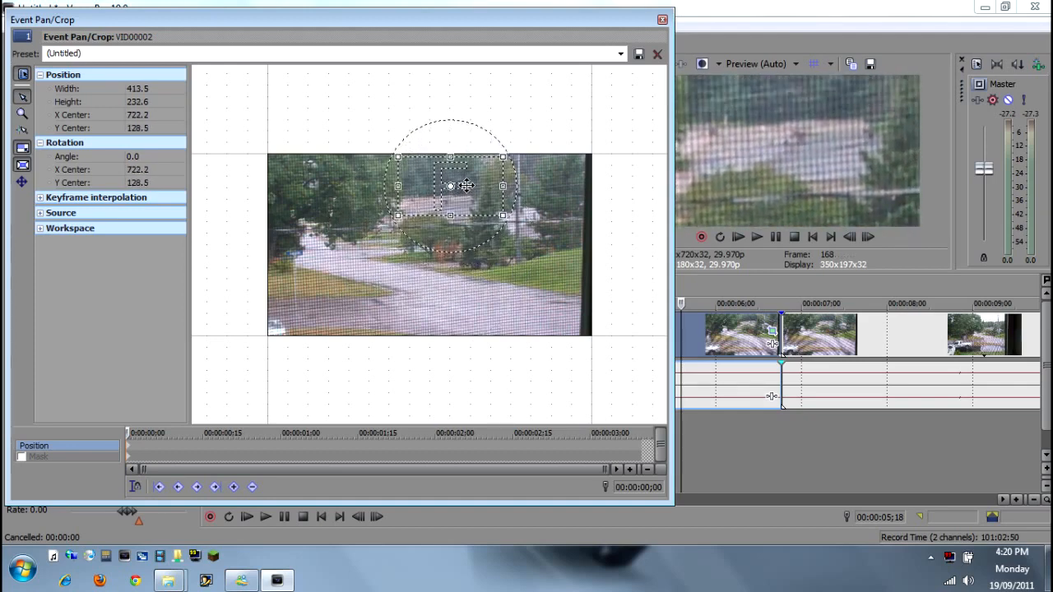
pyautogui.moveTo(450, 184); pyautogui.dragTo(447, 198)
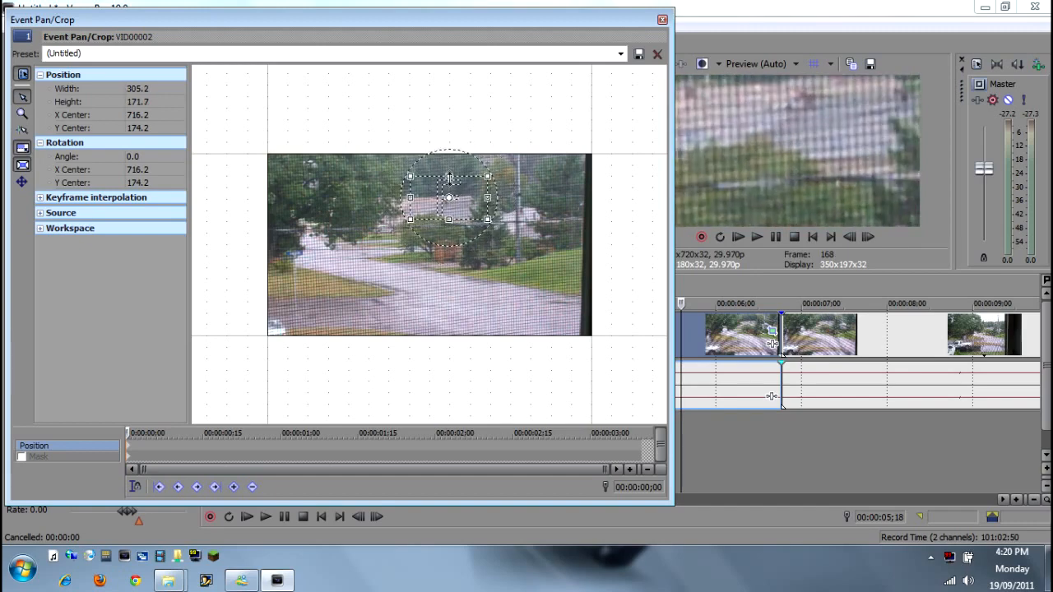
pyautogui.moveTo(448, 198); pyautogui.dragTo(460, 191)
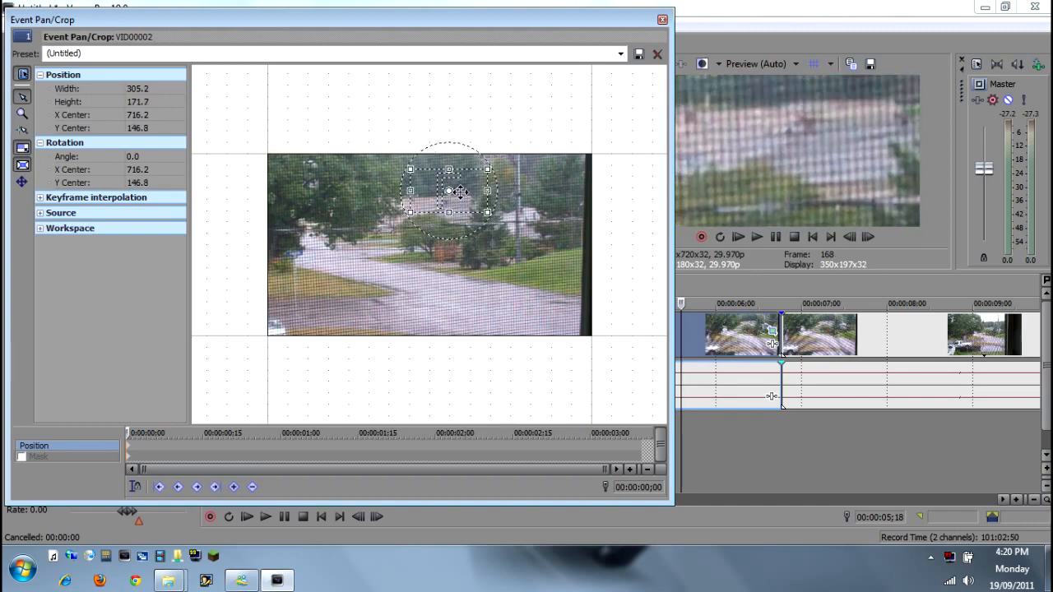
pyautogui.moveTo(464, 204)
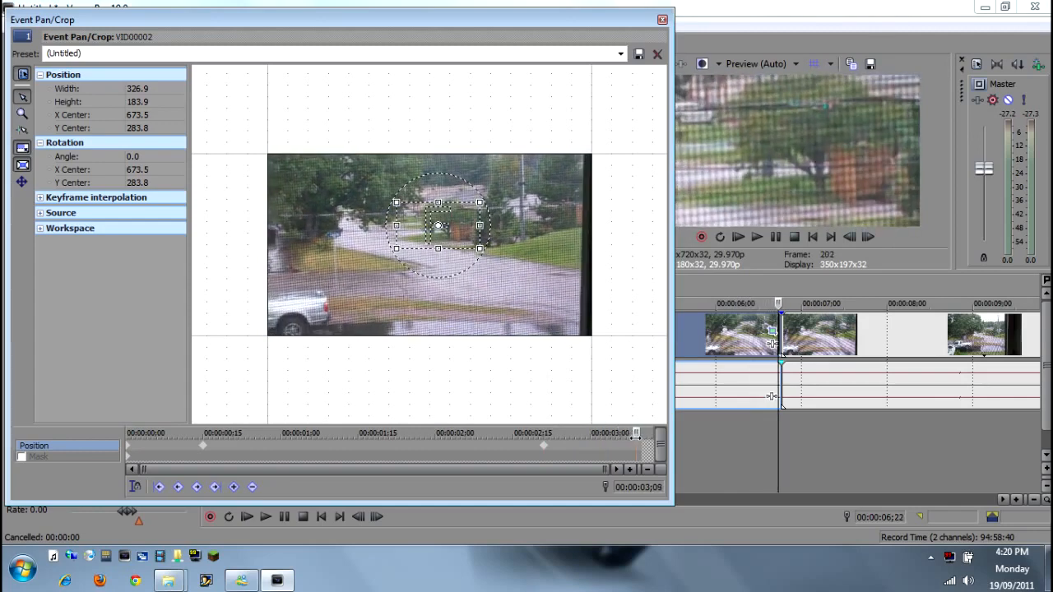
# Step: Reset the last pan/crop keyframe to the full, unzoomed frame
pyautogui.rightClick(450, 234)
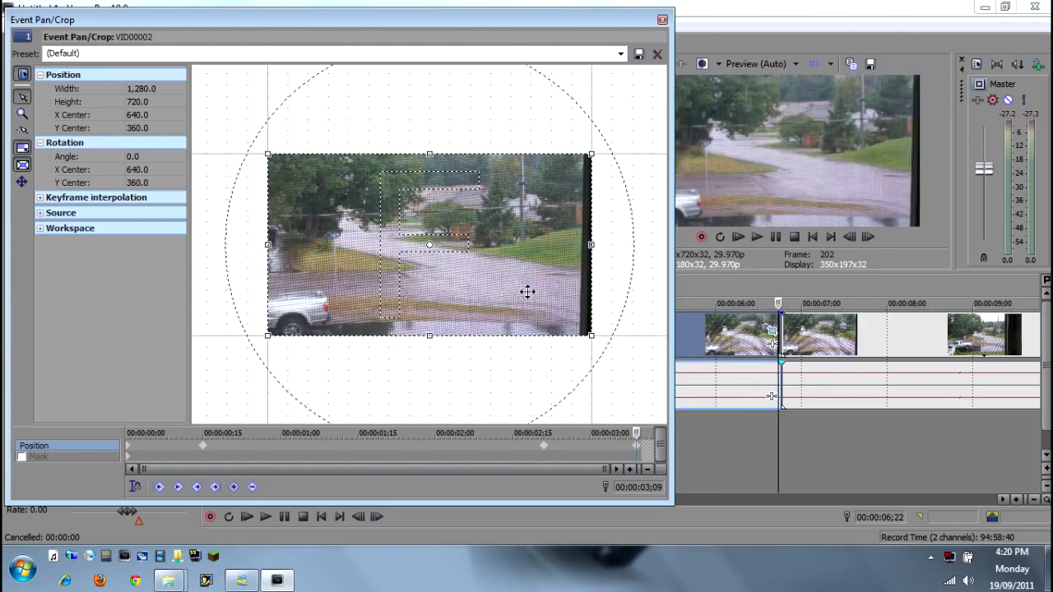
pyautogui.click(658, 51)
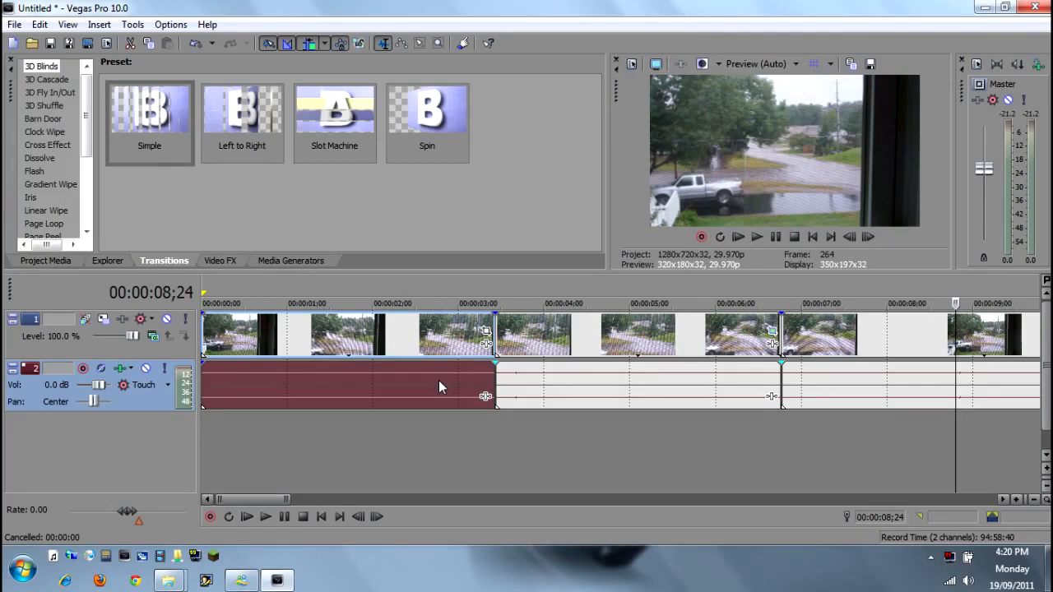
pyautogui.moveTo(426, 391)
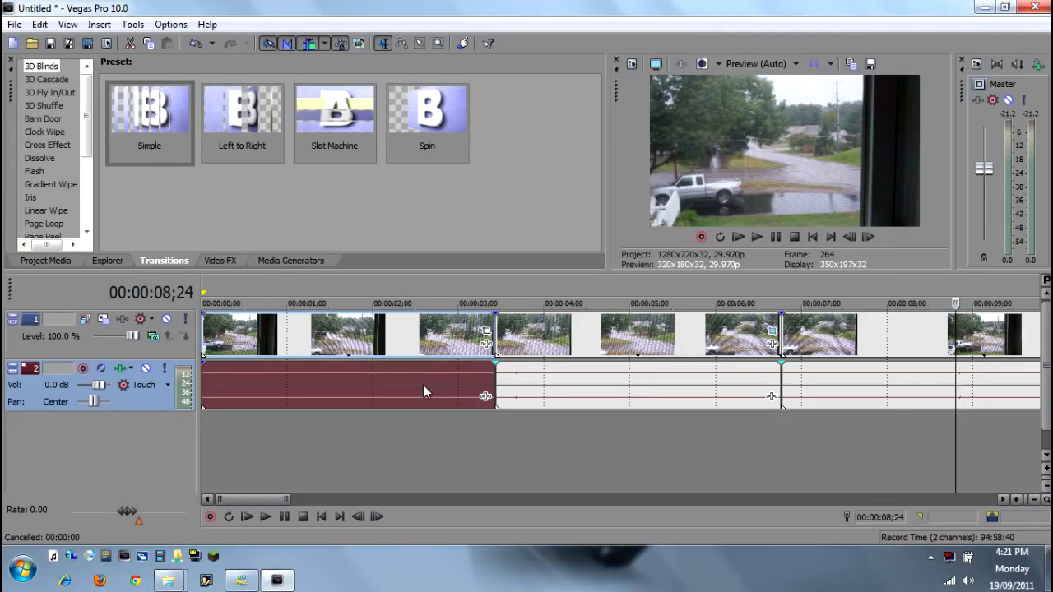